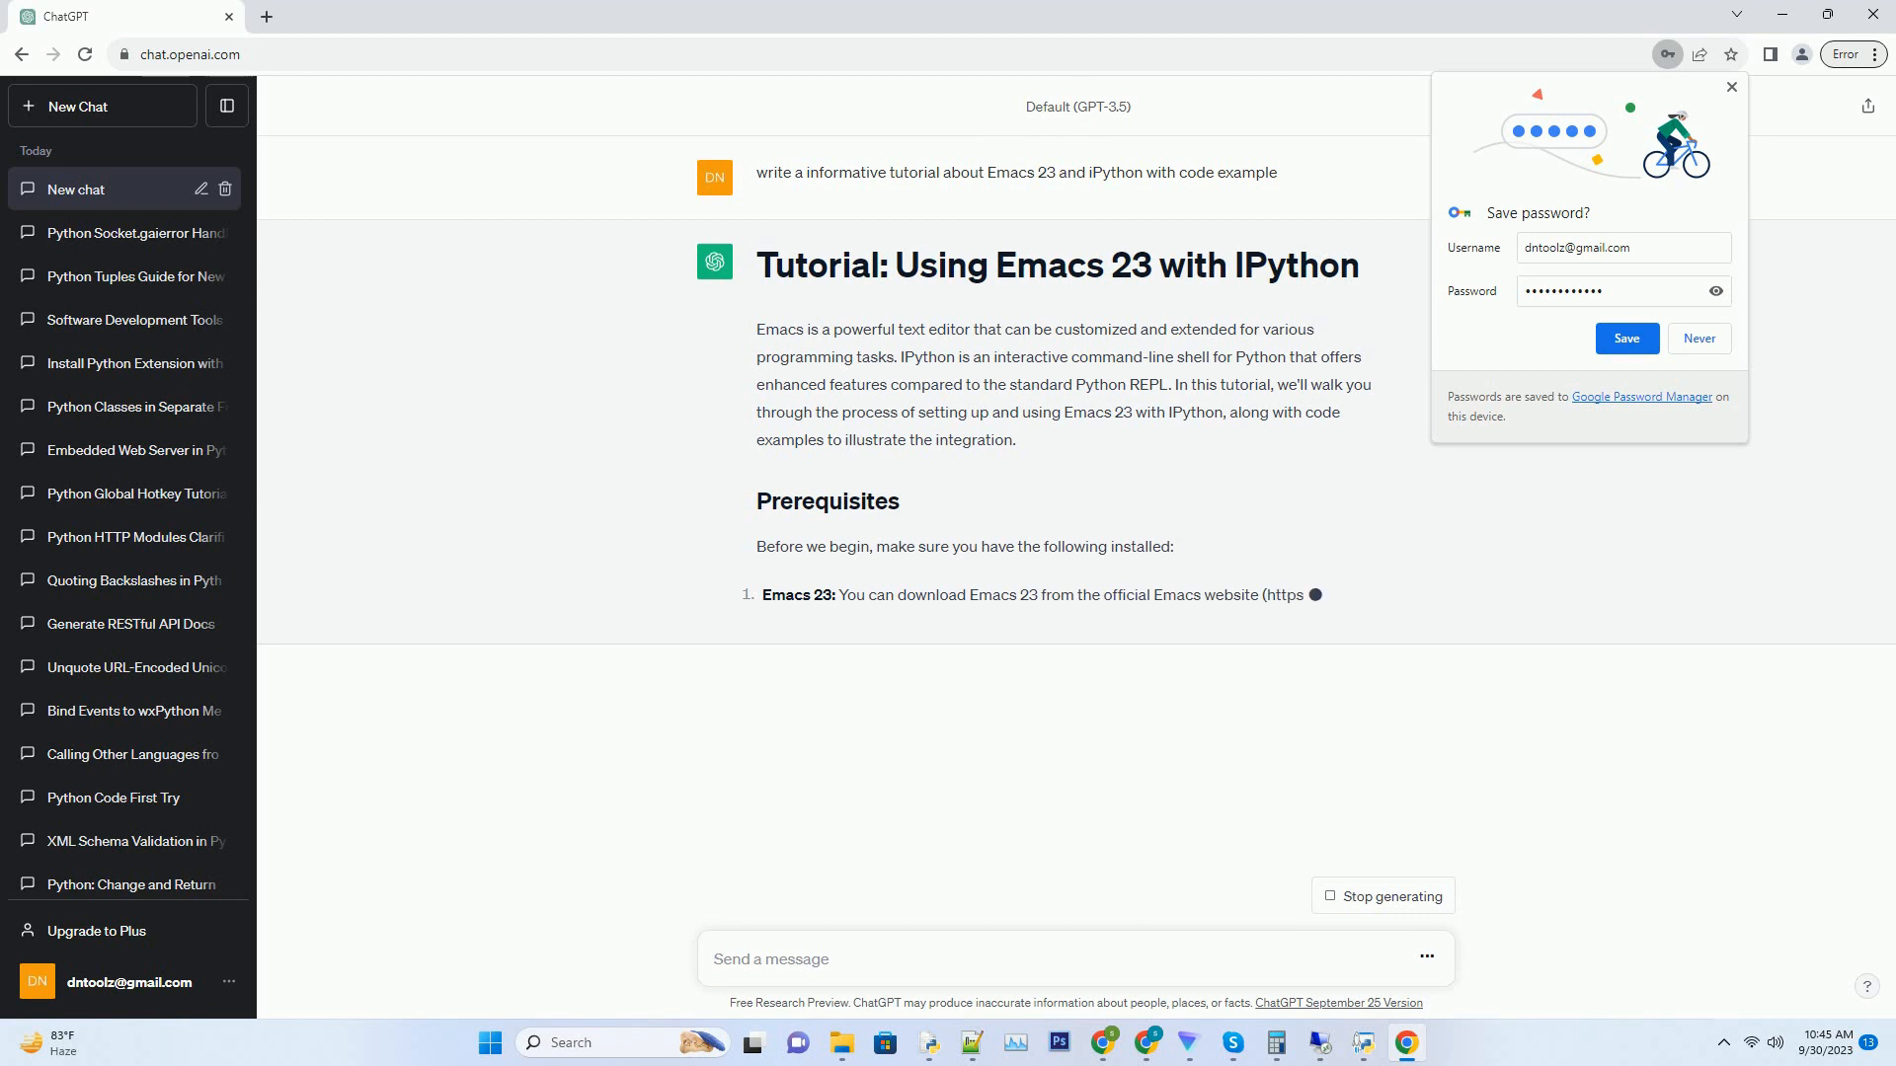
scroll("down", 3)
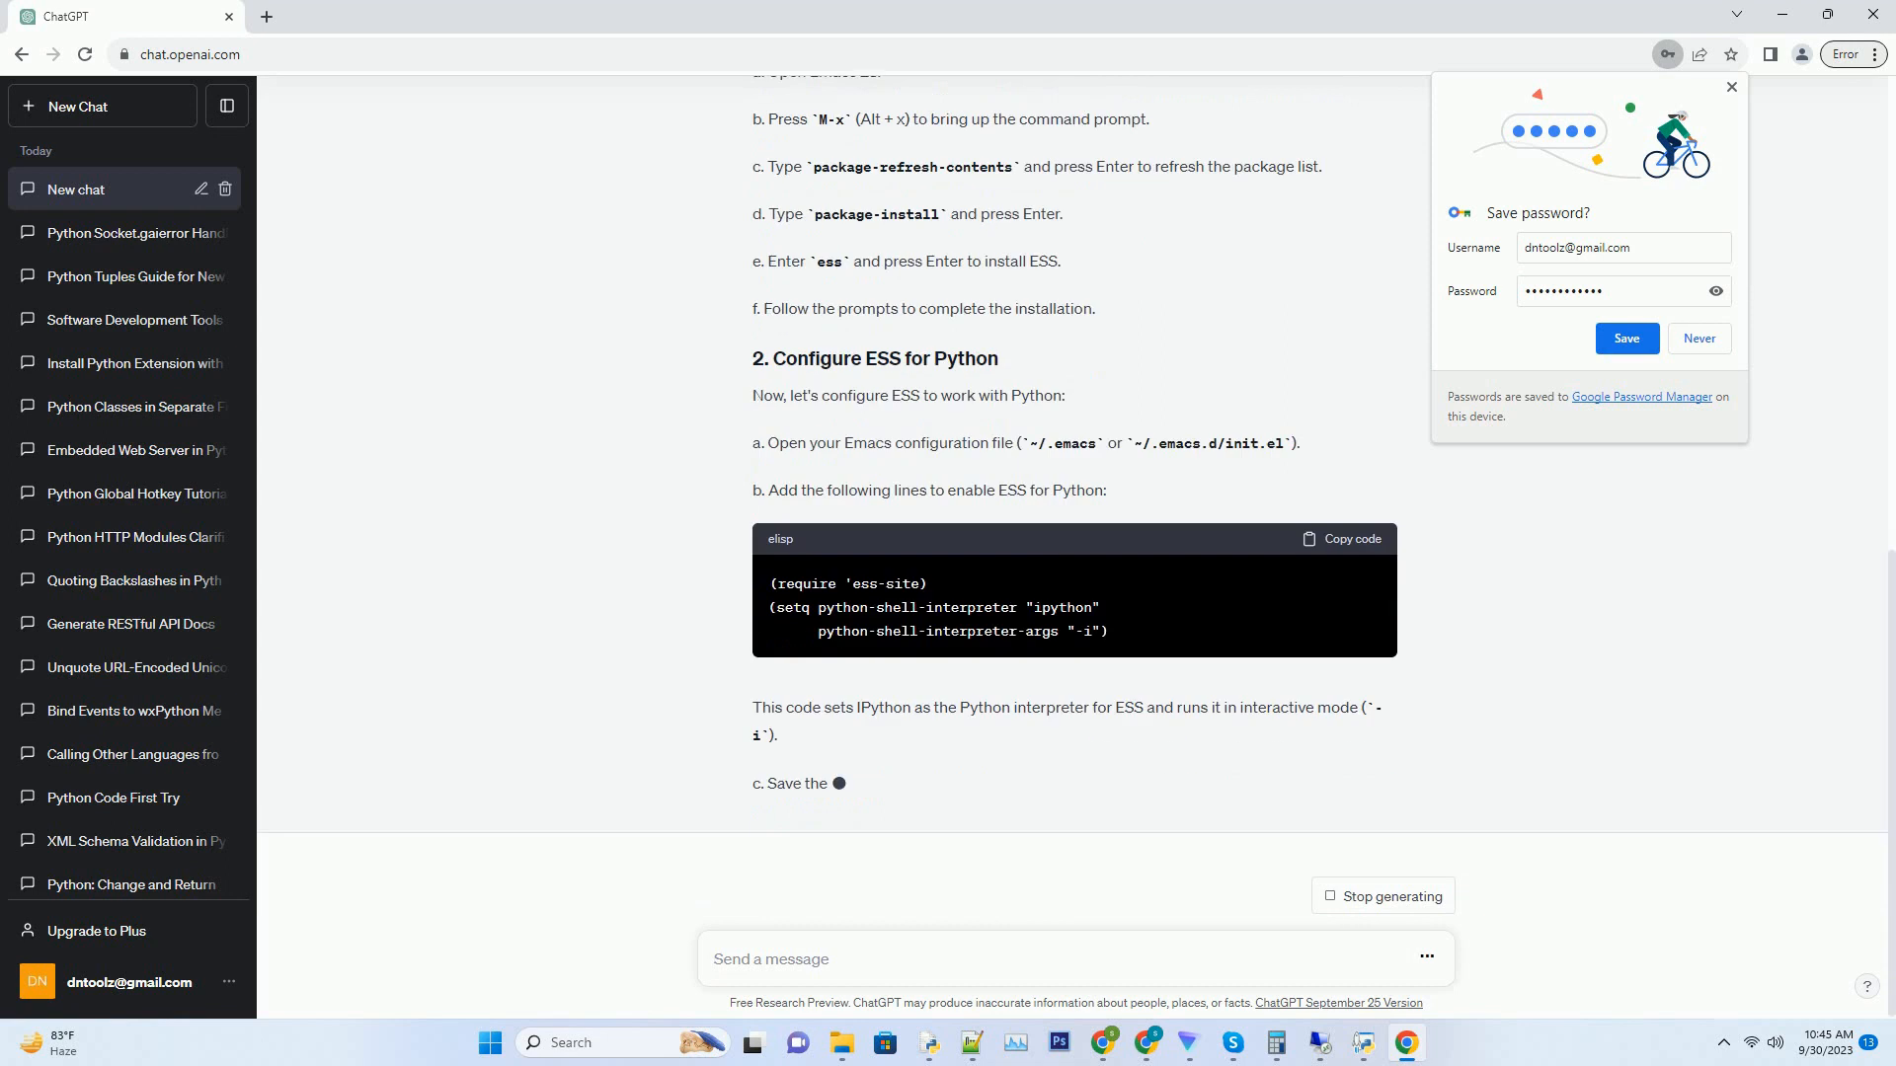
scroll("down", 3)
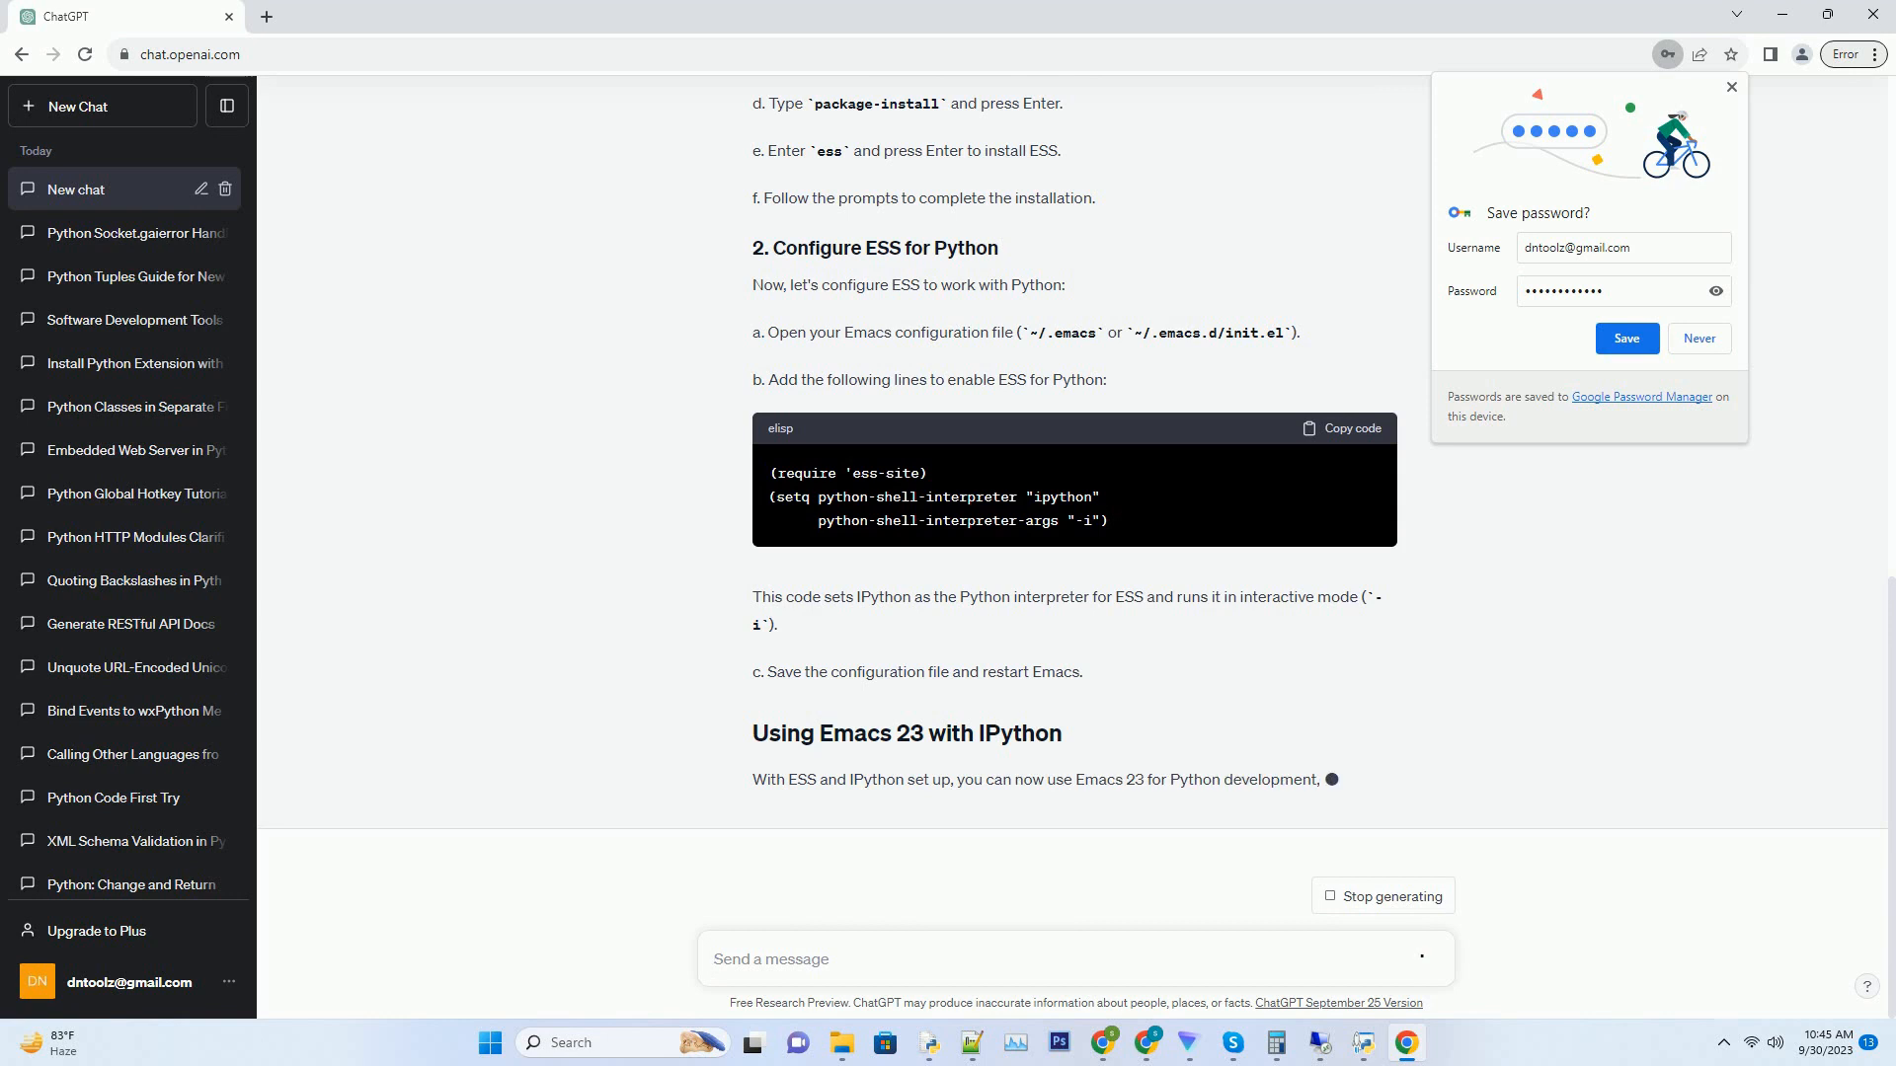
scroll("down", 3)
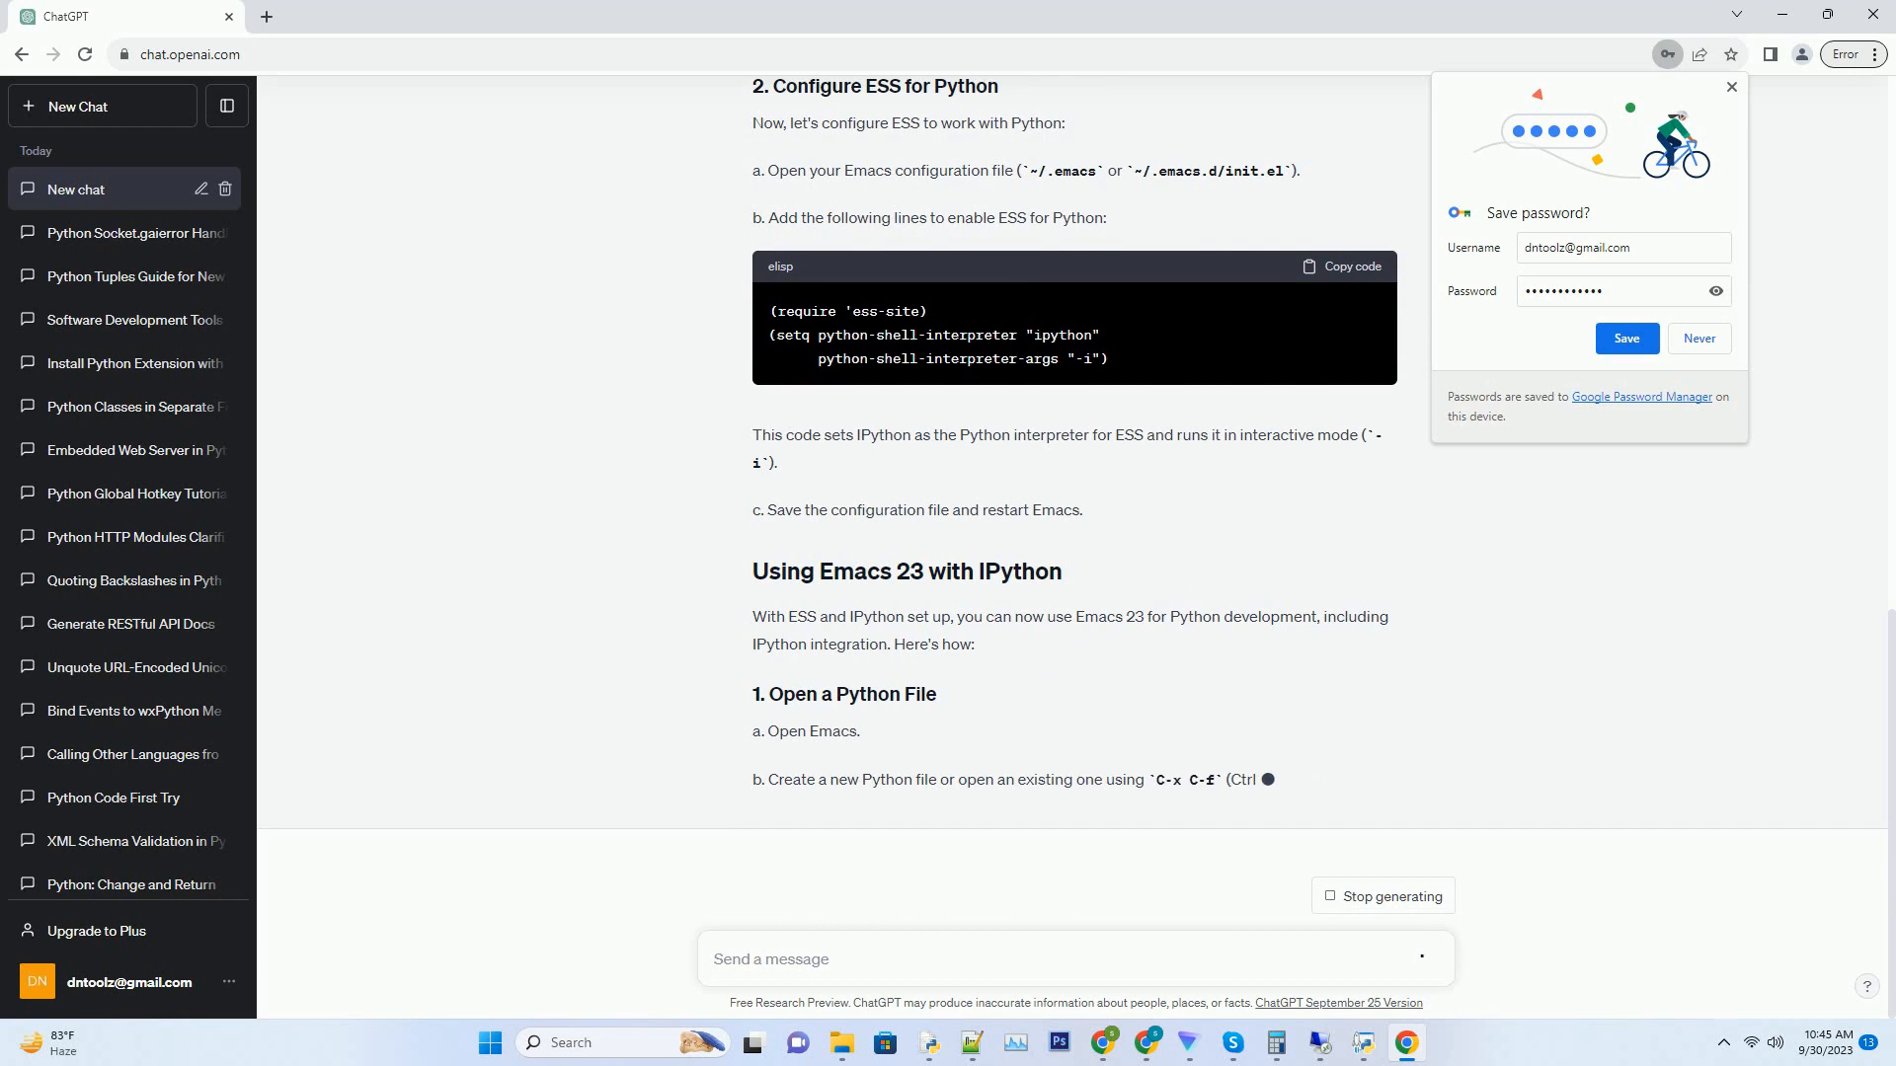
scroll("down", 3)
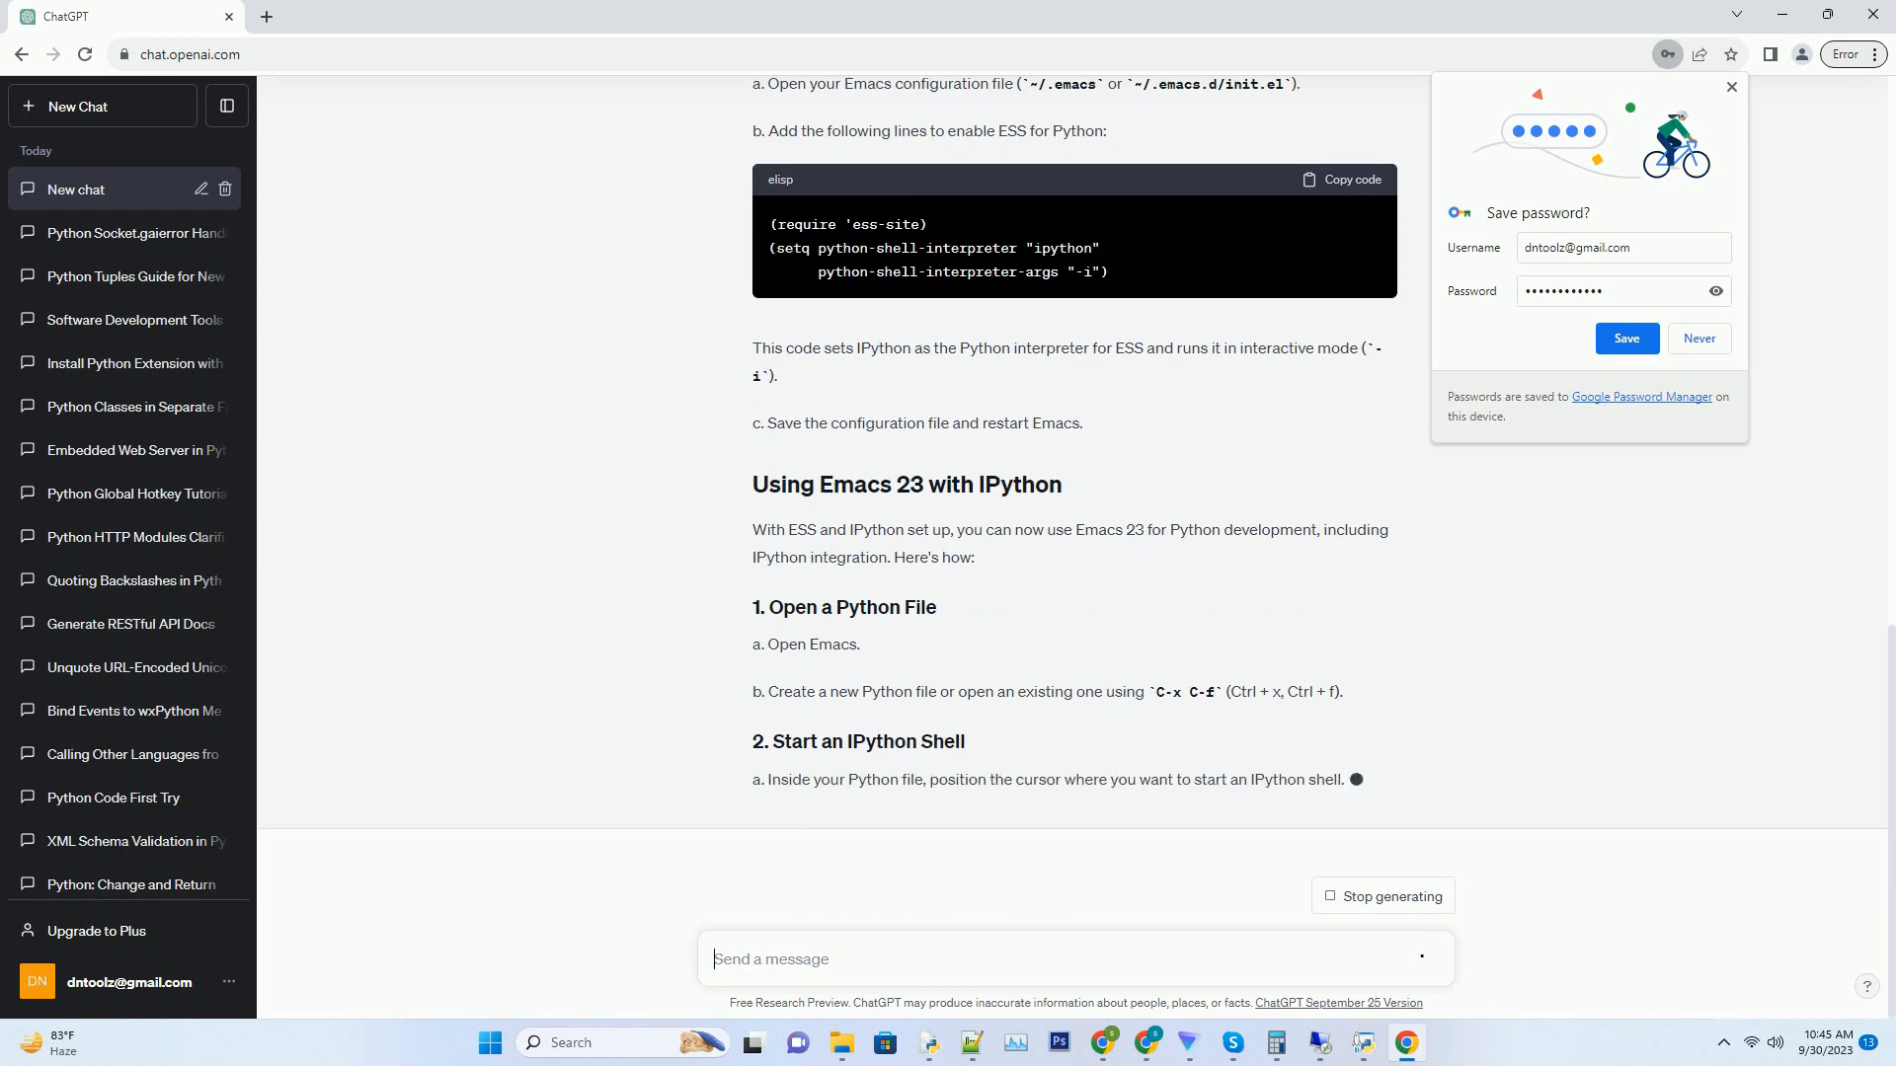
scroll("down", 3)
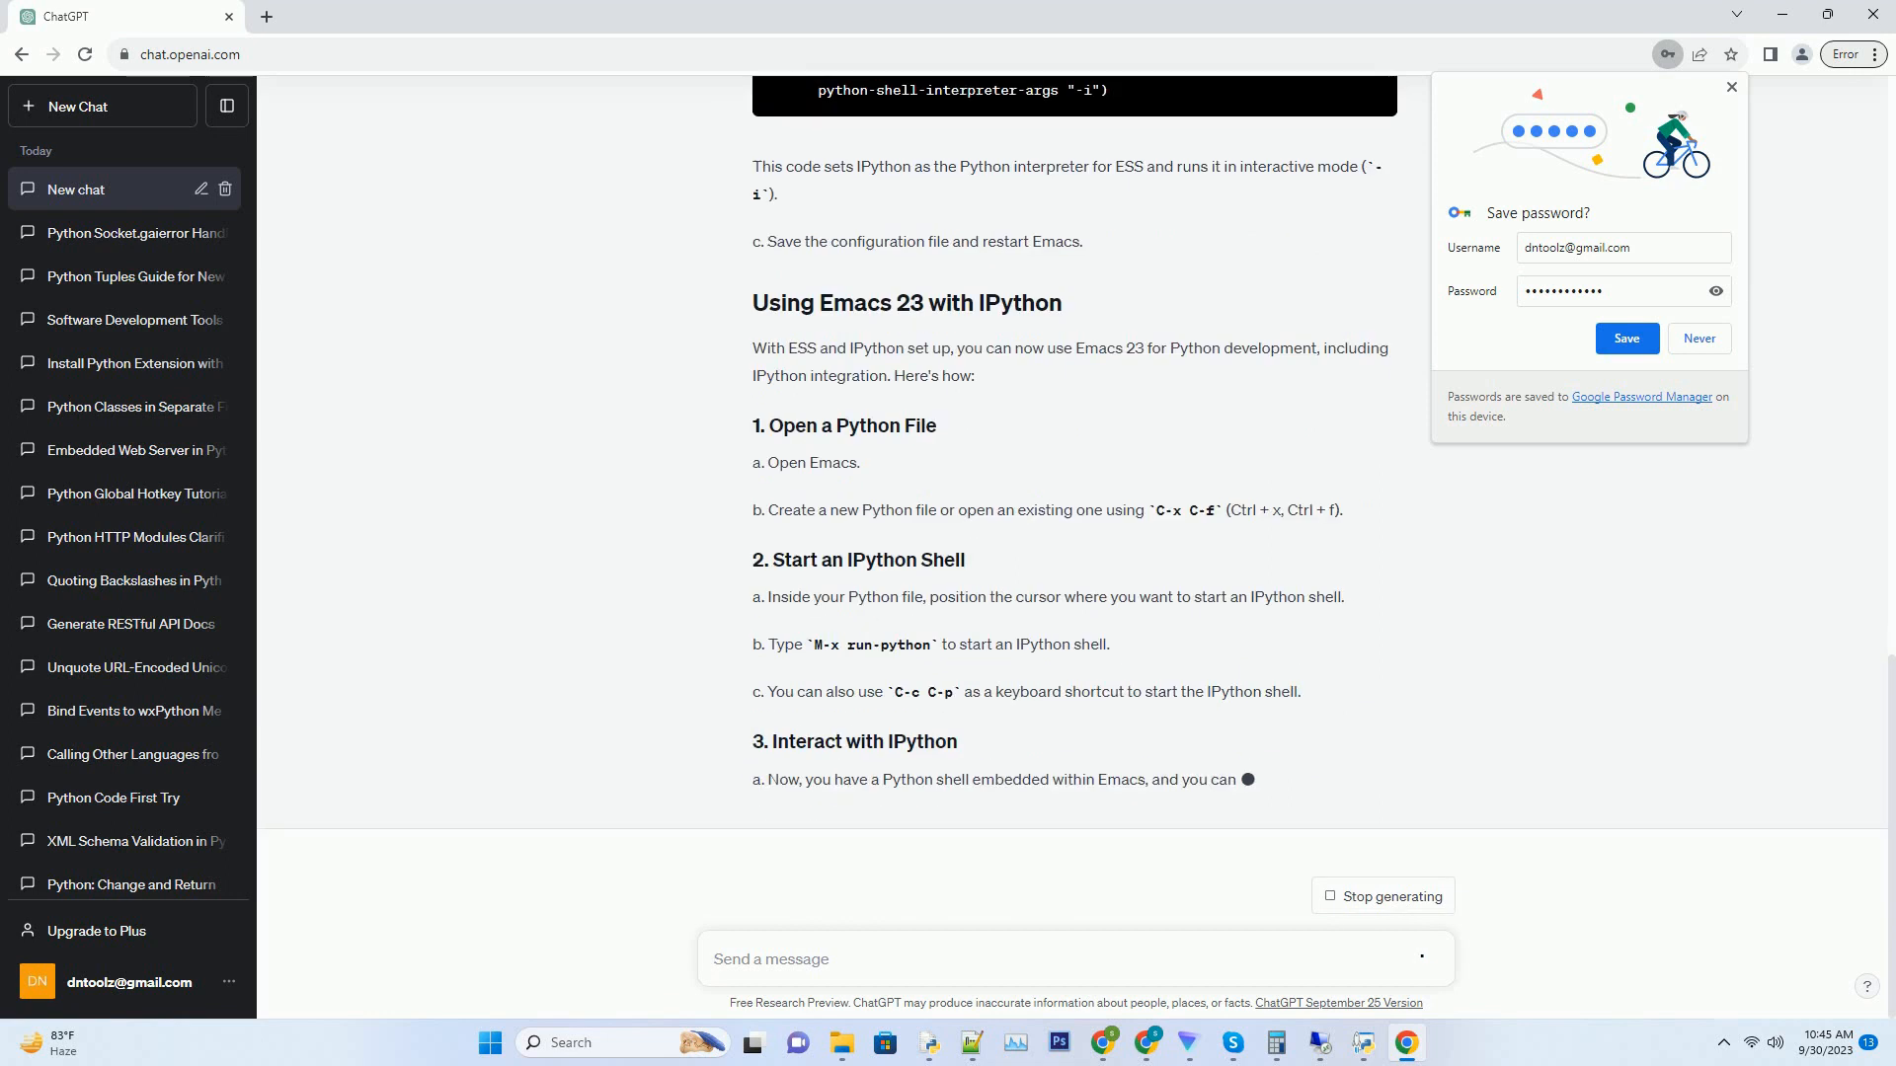
scroll("down", 3)
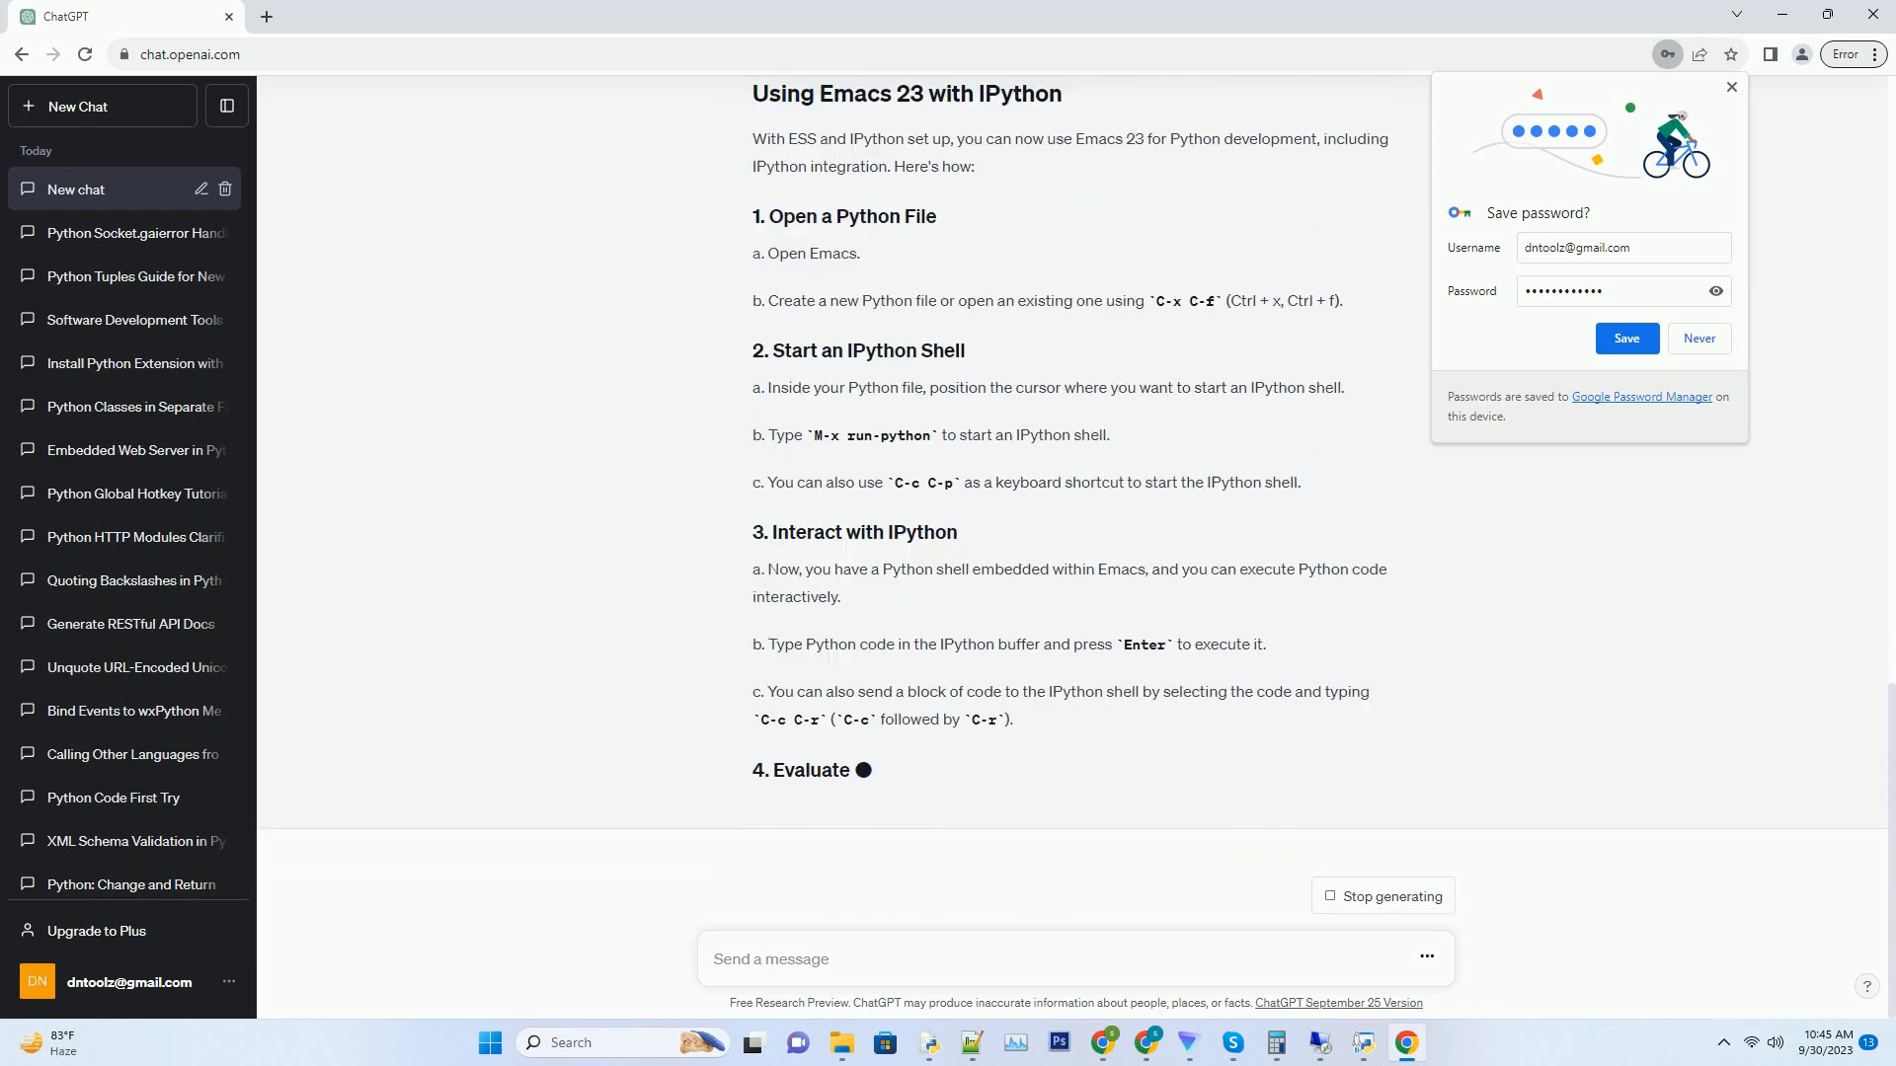